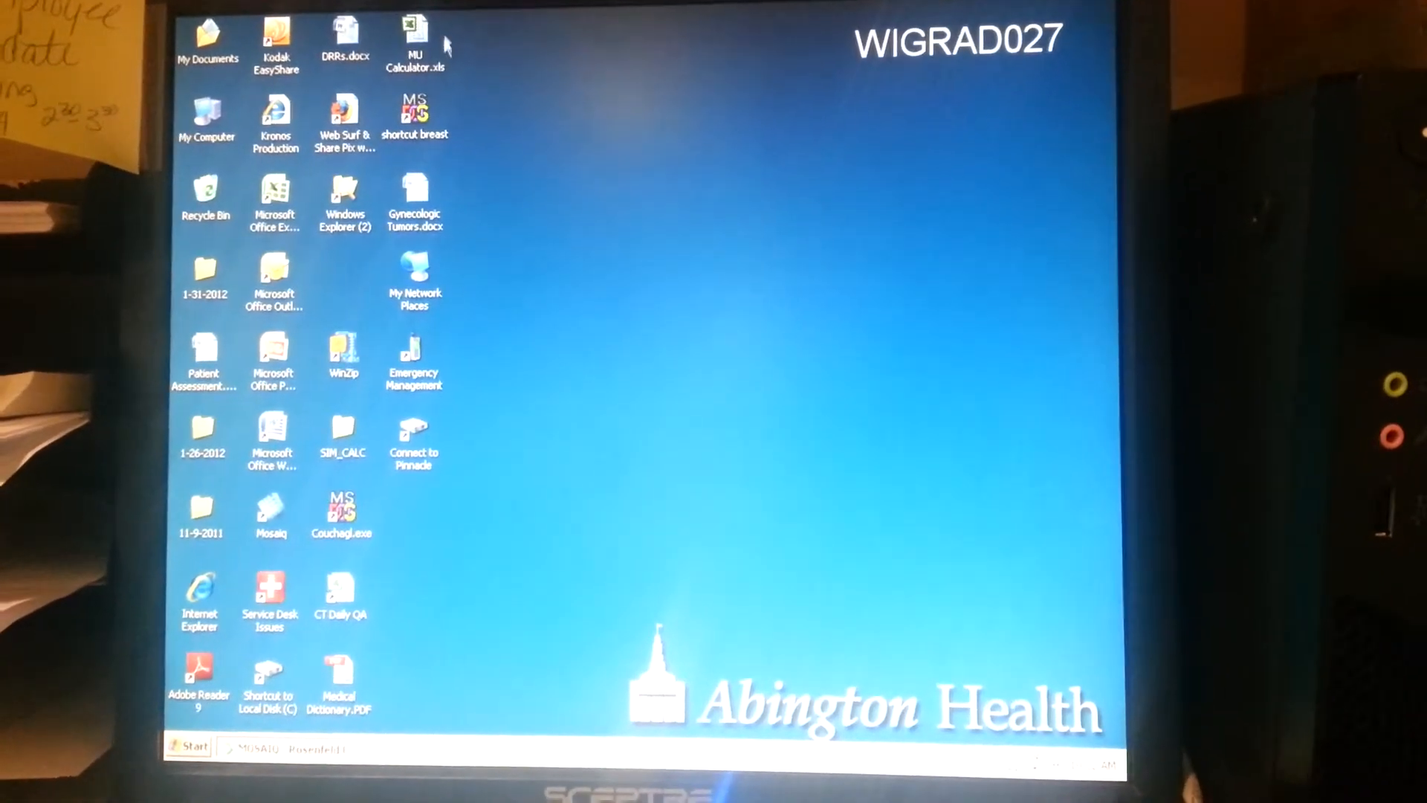
Open MU Calculator.xls from the desktop to show the Photon Beam MU Calculator sheet
double_click(414, 41)
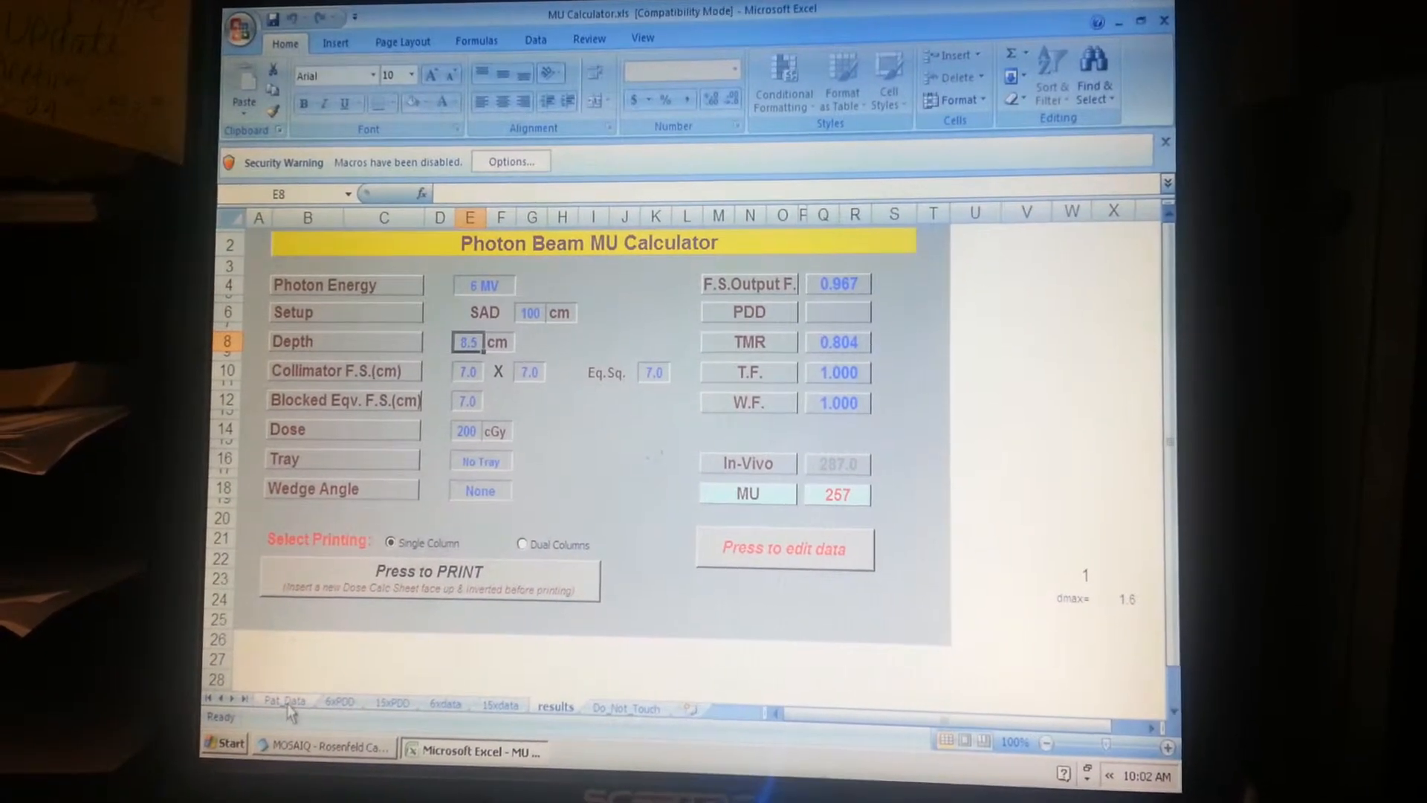
Verify Pat_Data entries: SAD setup, 8.5 cm depth, 7×7 field and 200 cGy dose
left_click(782, 547)
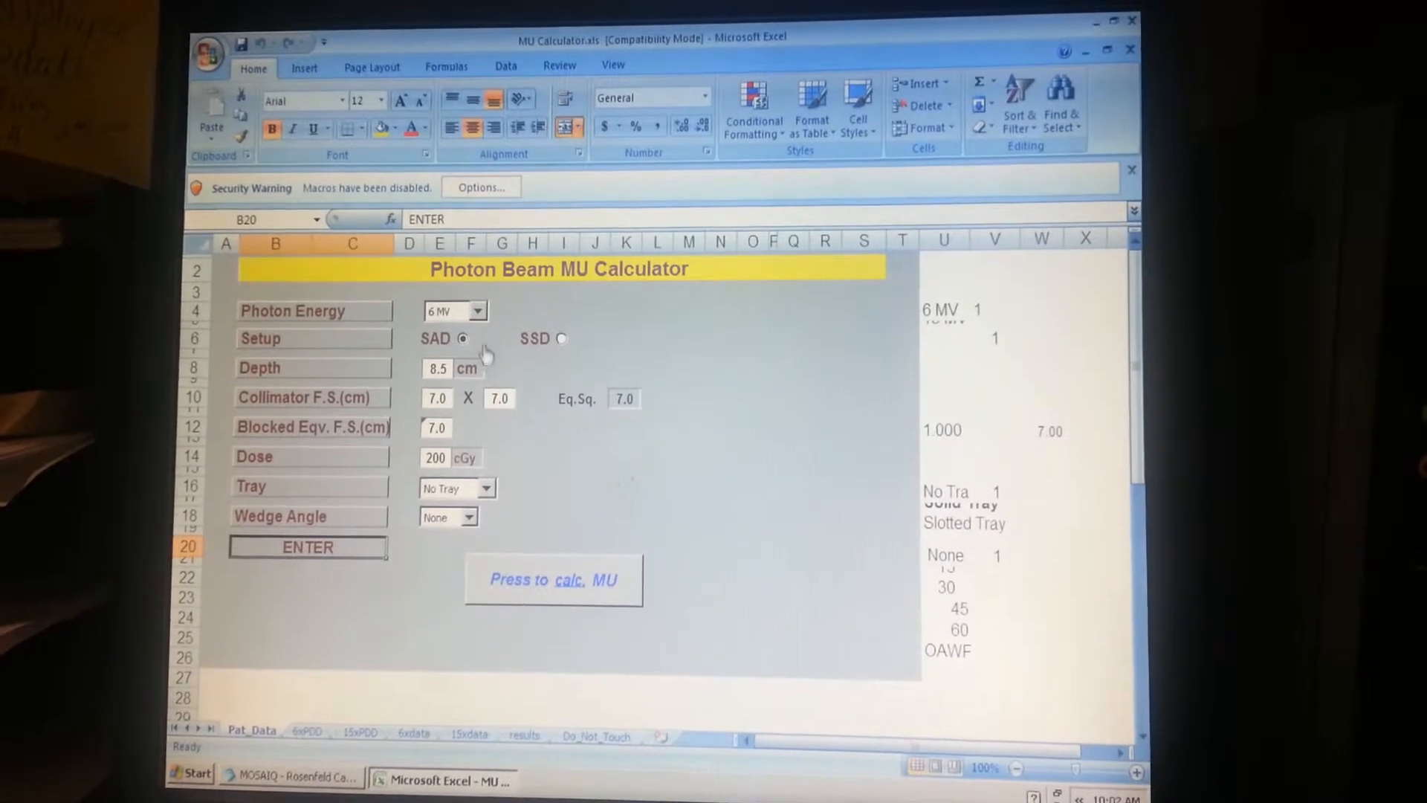
left_click(474, 310)
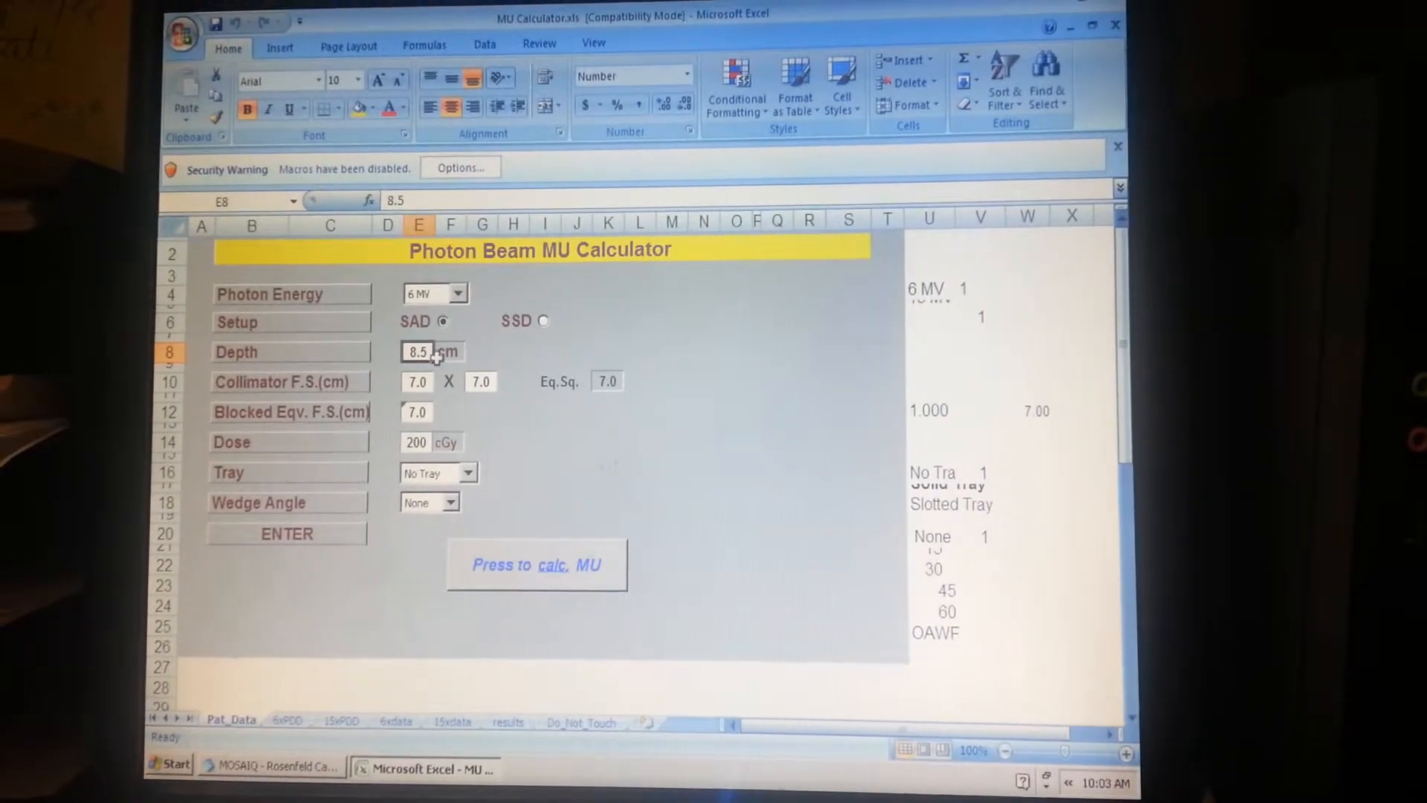
left_click(481, 380)
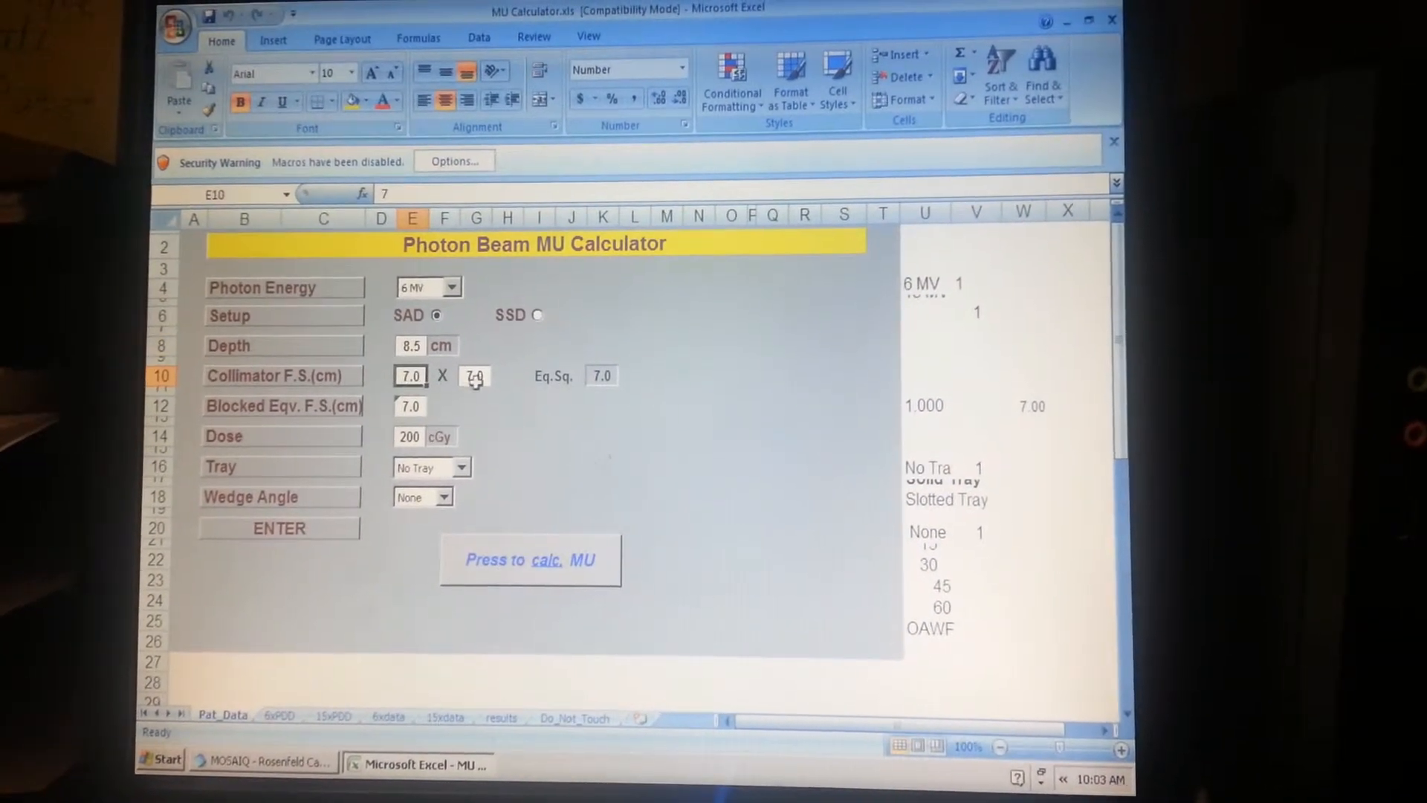
left_click(472, 369)
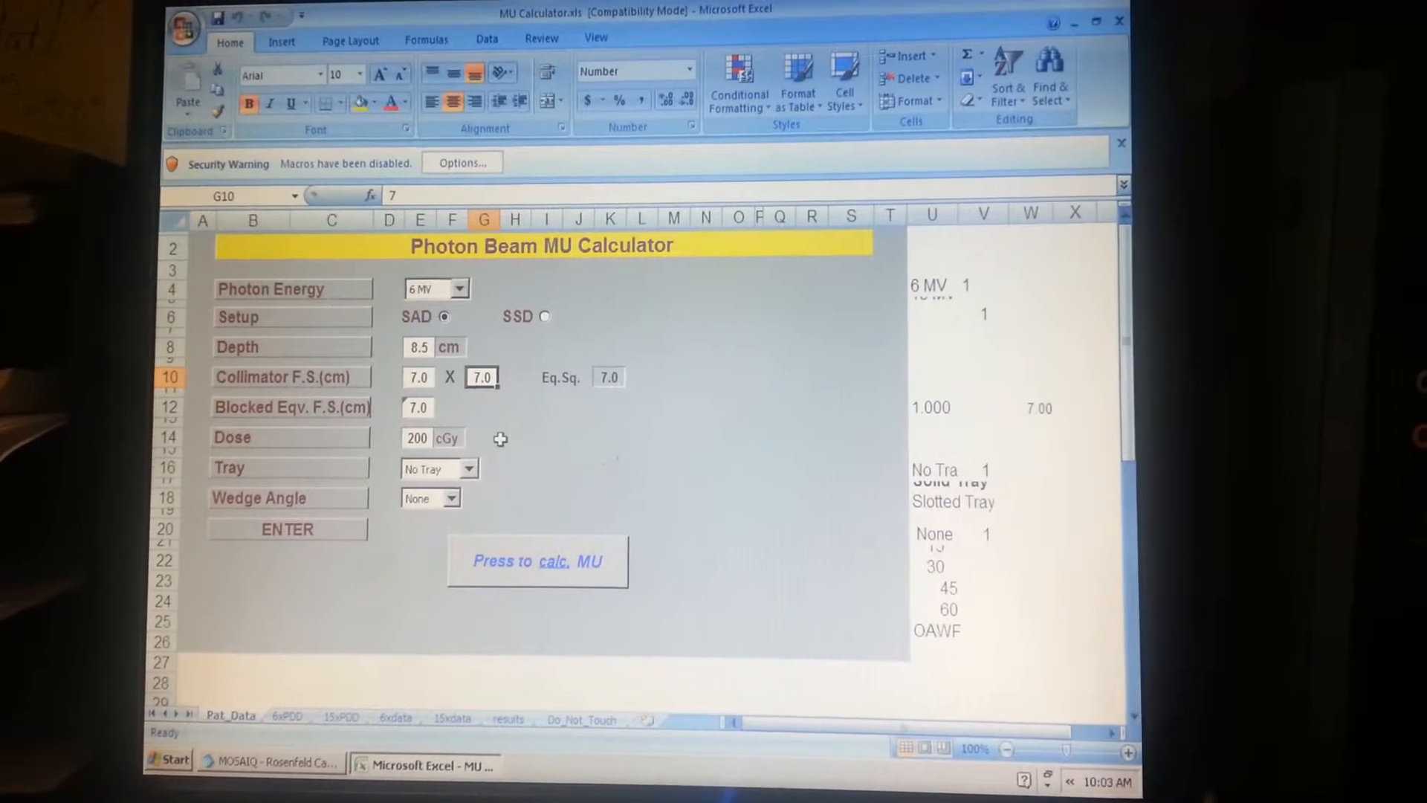
left_click(418, 443)
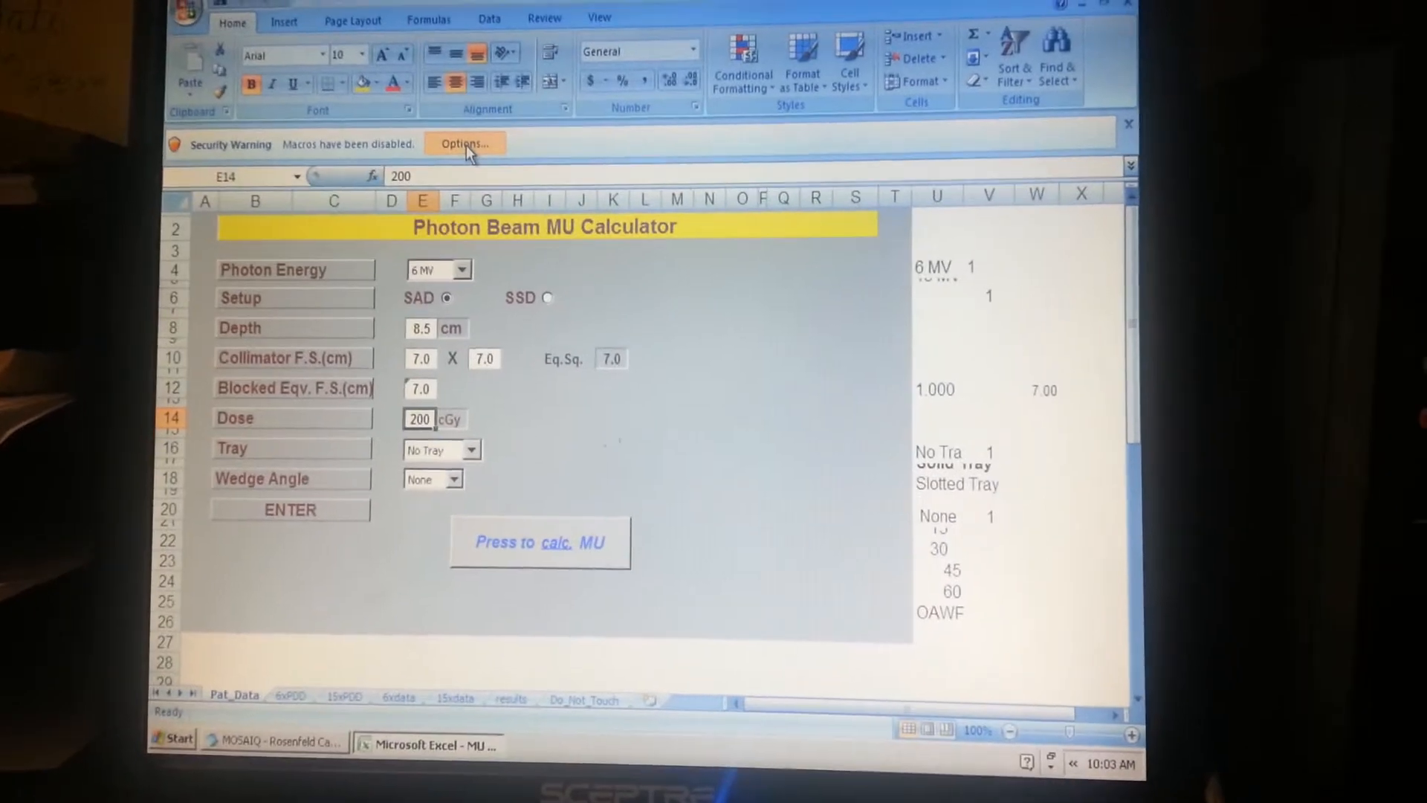
Enable the workbook's macros and calculate MU, giving 257 MU with TMR 0.804
left_click(465, 143)
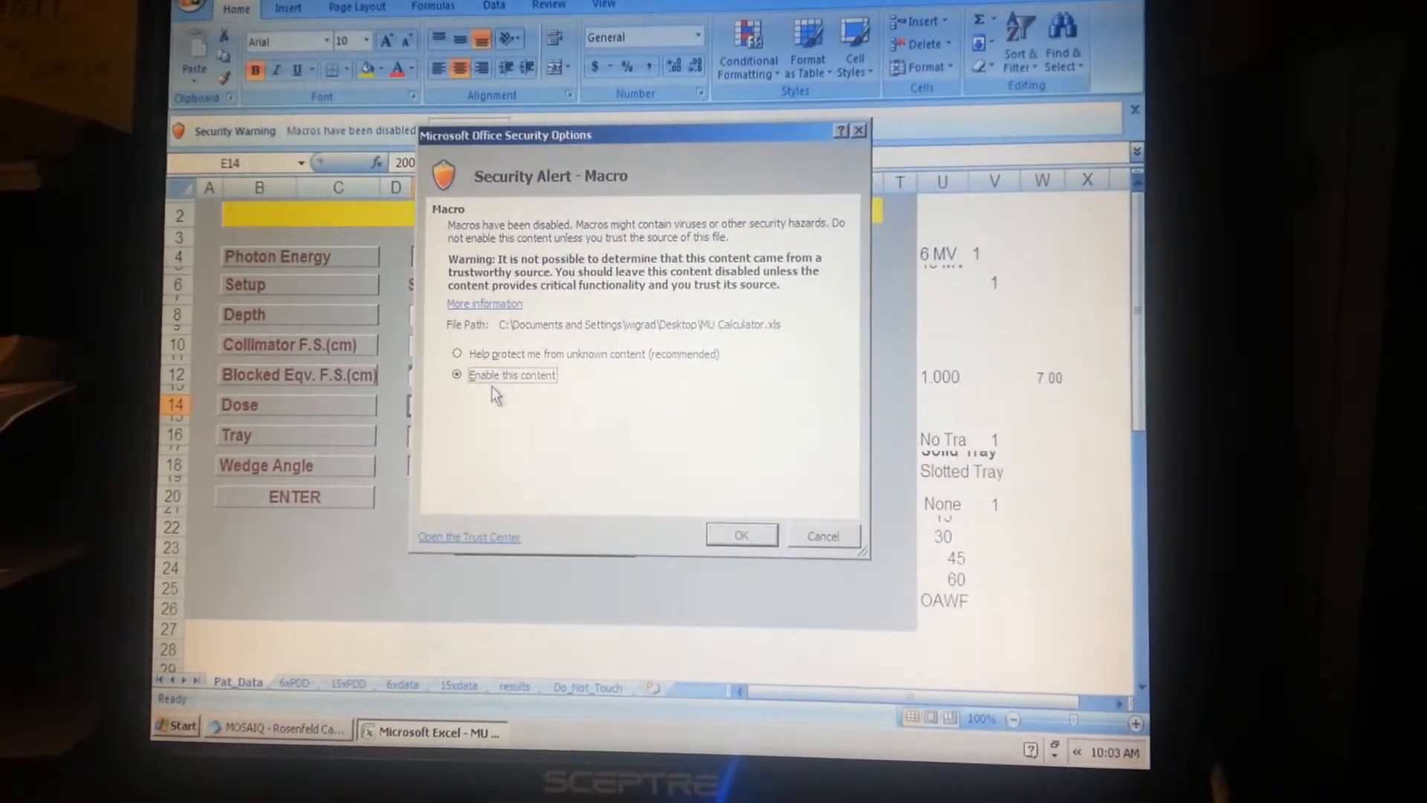
left_click(741, 535)
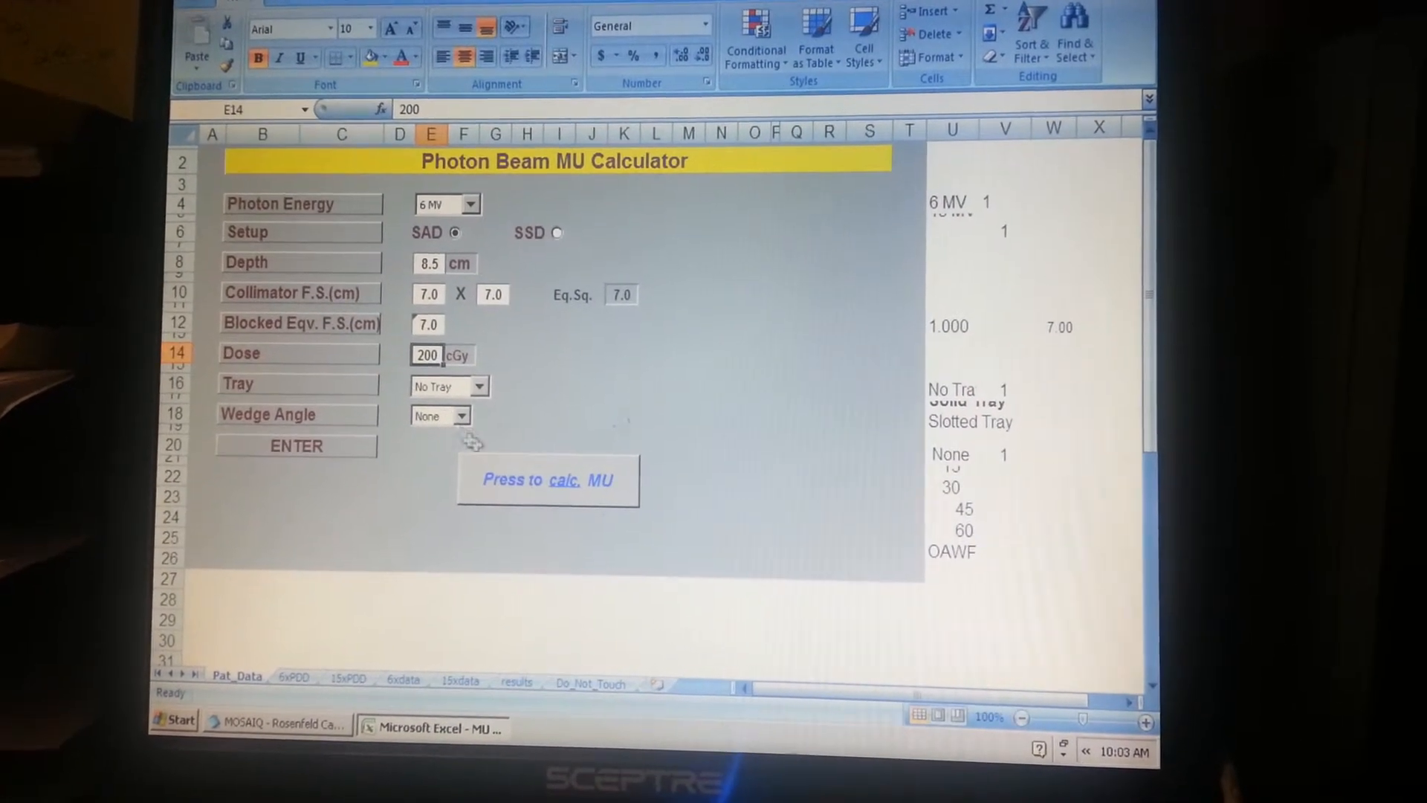
left_click(295, 446)
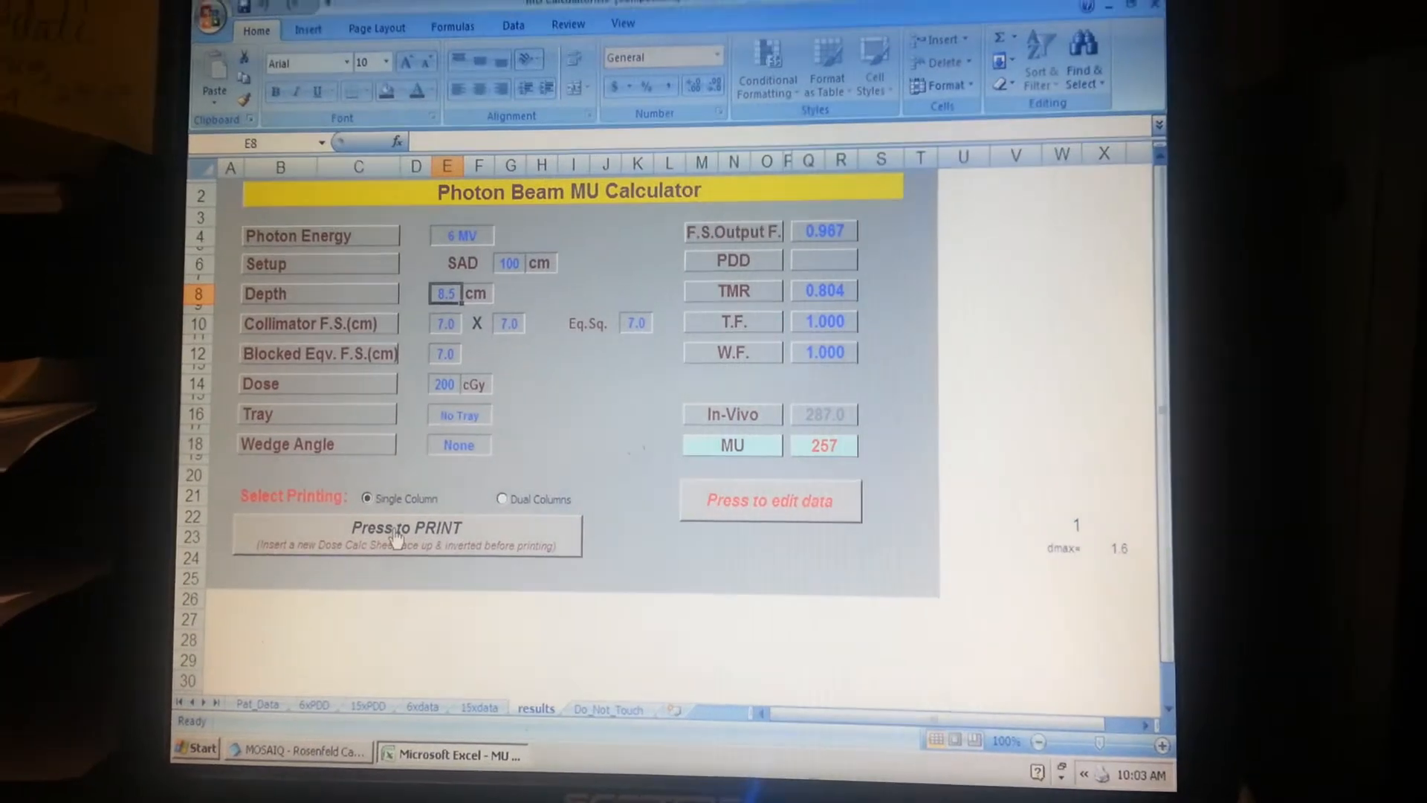
Attempt printing, then re-enable the disabled macros from the Security Warning bar
left_click(405, 532)
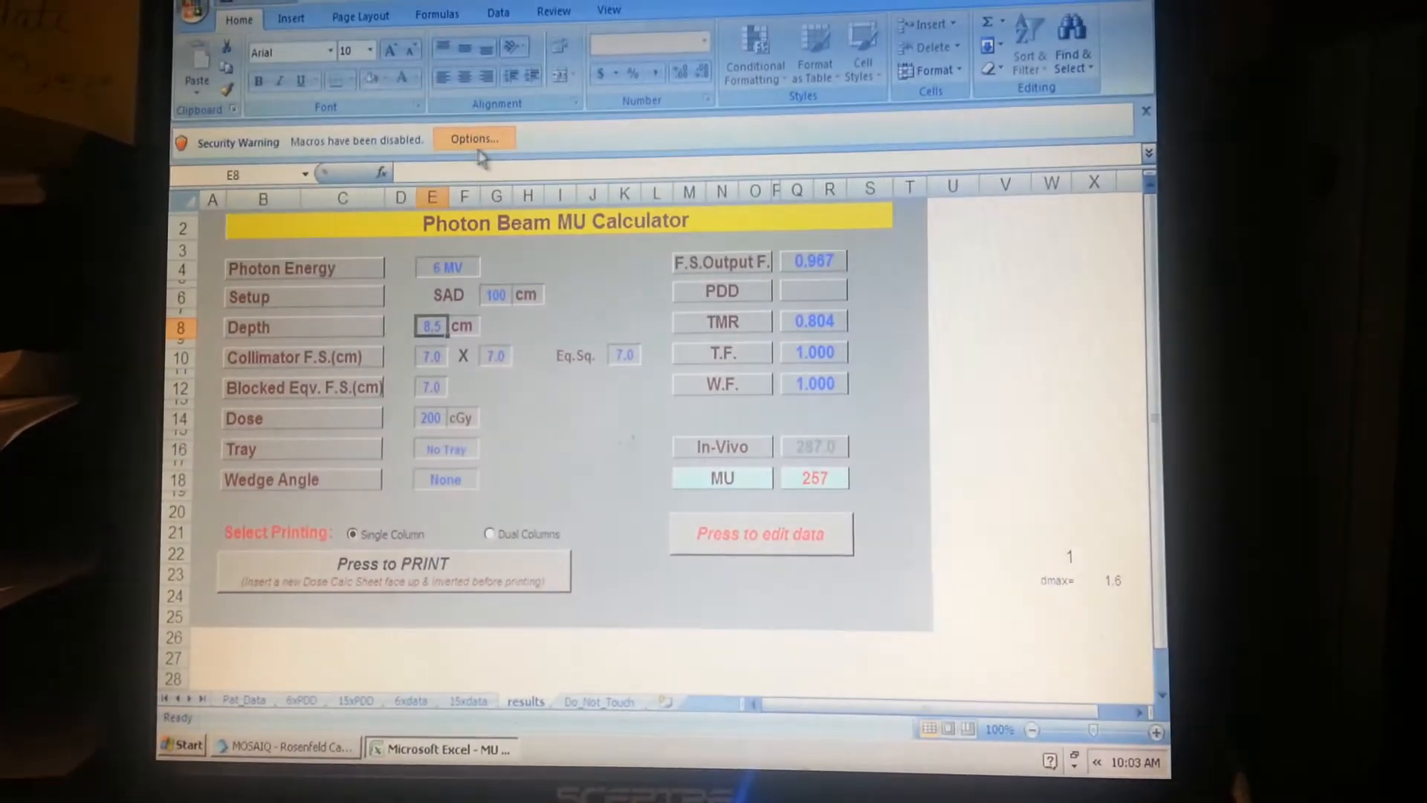
left_click(473, 138)
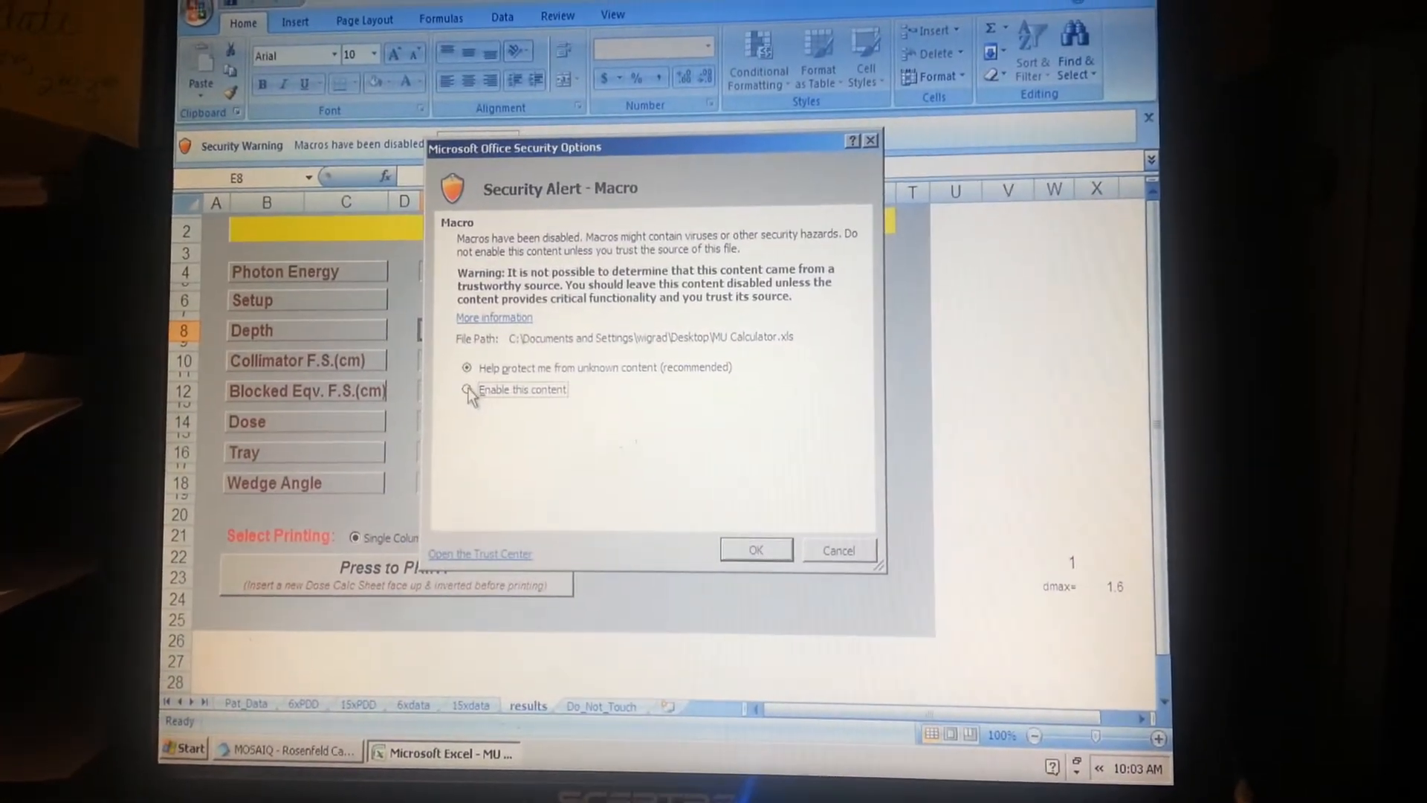
left_click(754, 550)
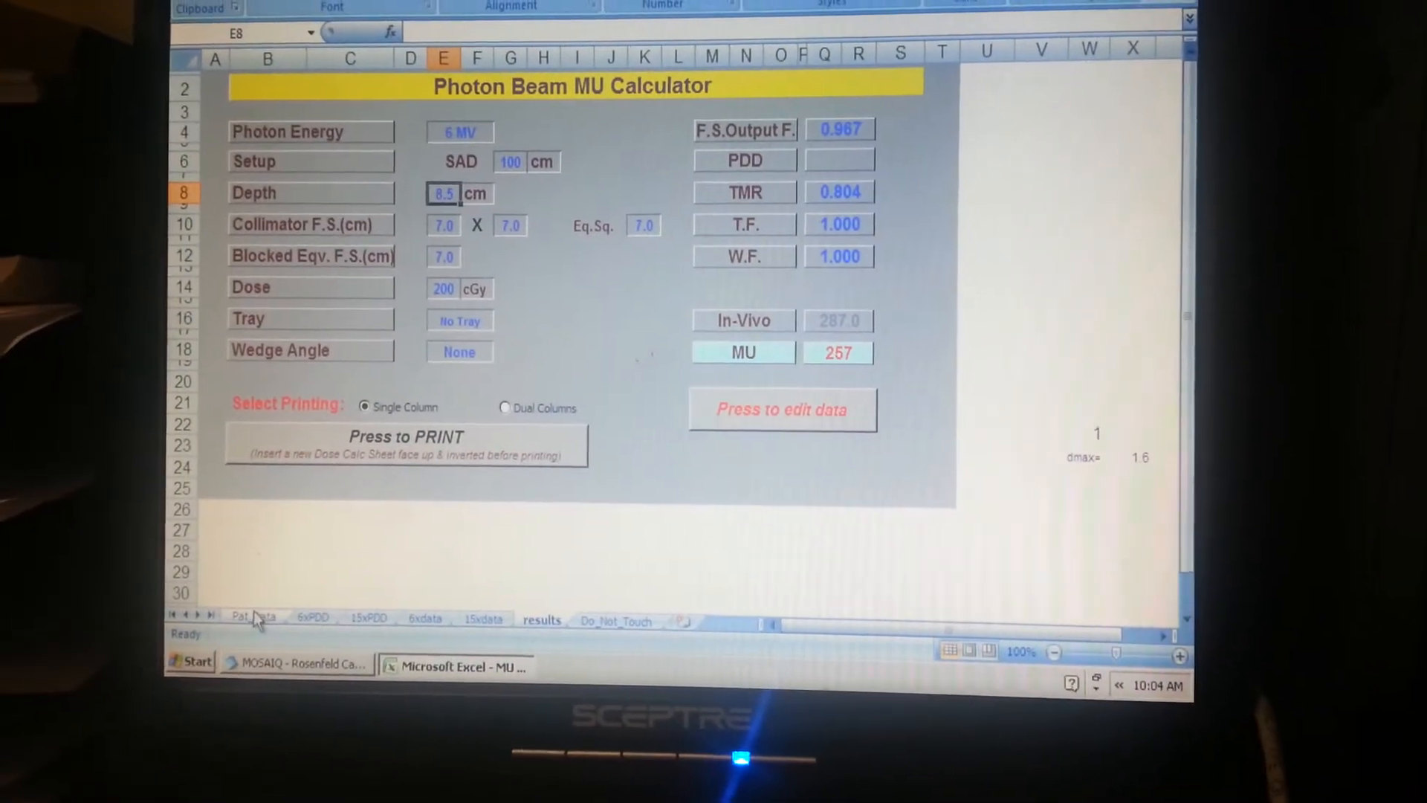
Recalculate MU from Pat_Data and print the 257 MU results sheet
left_click(781, 409)
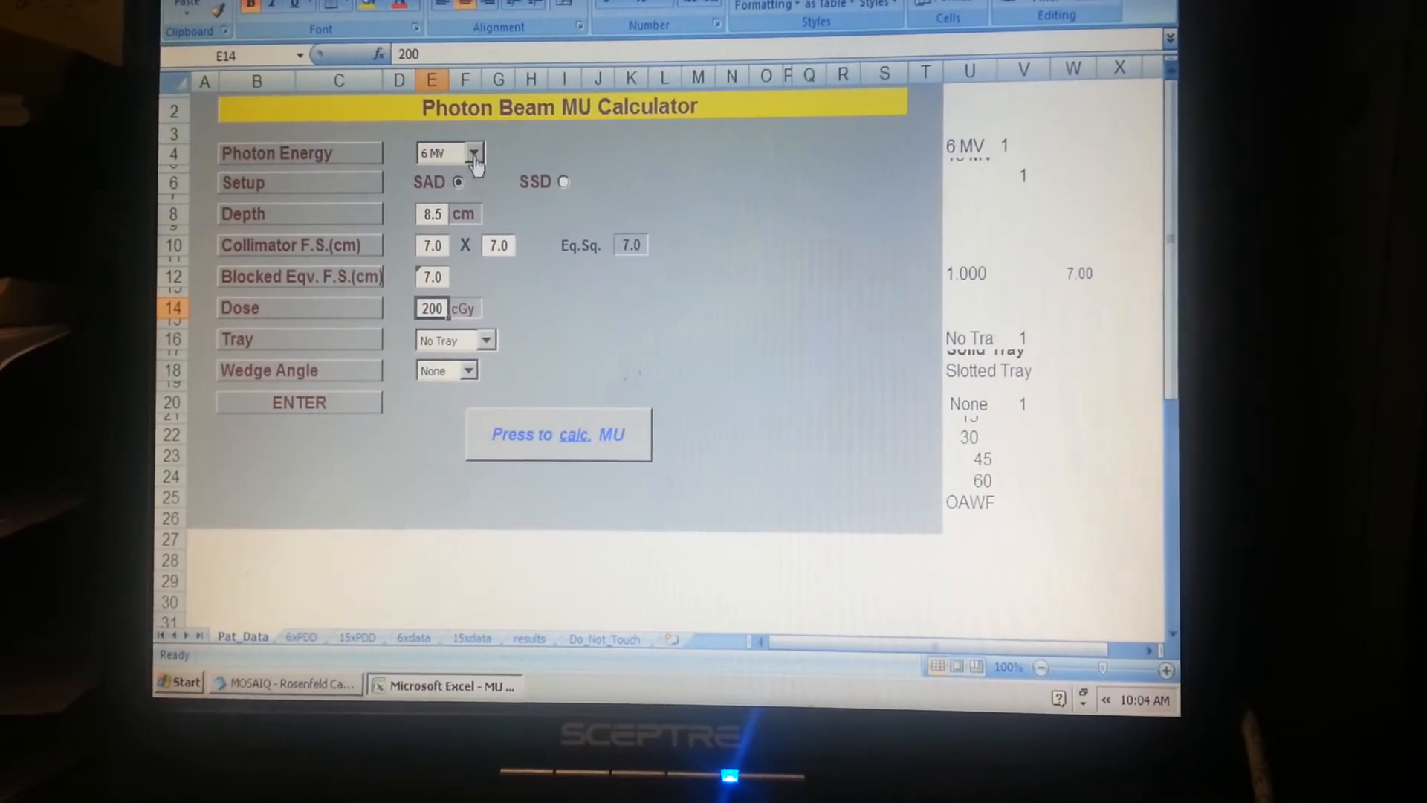
left_click(556, 434)
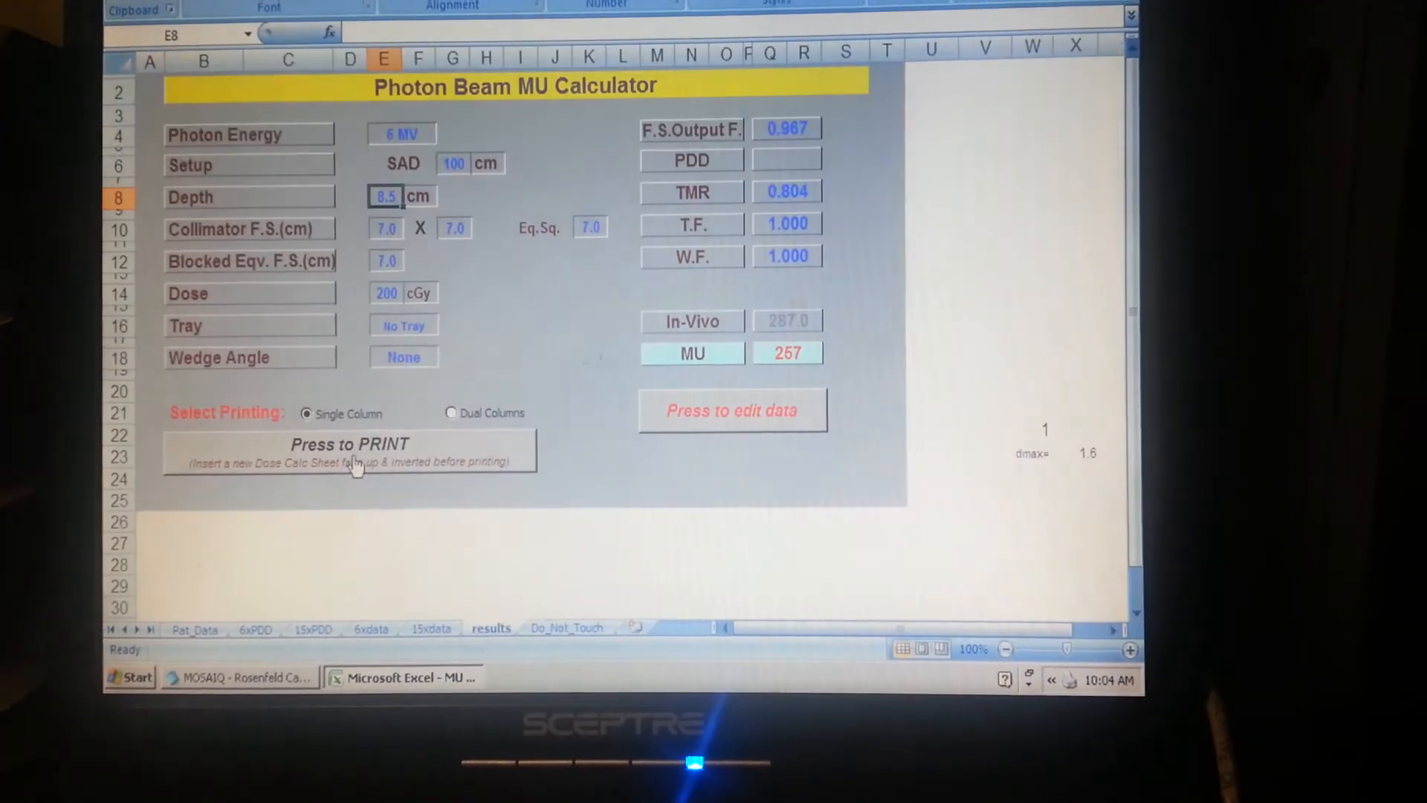
left_click(348, 444)
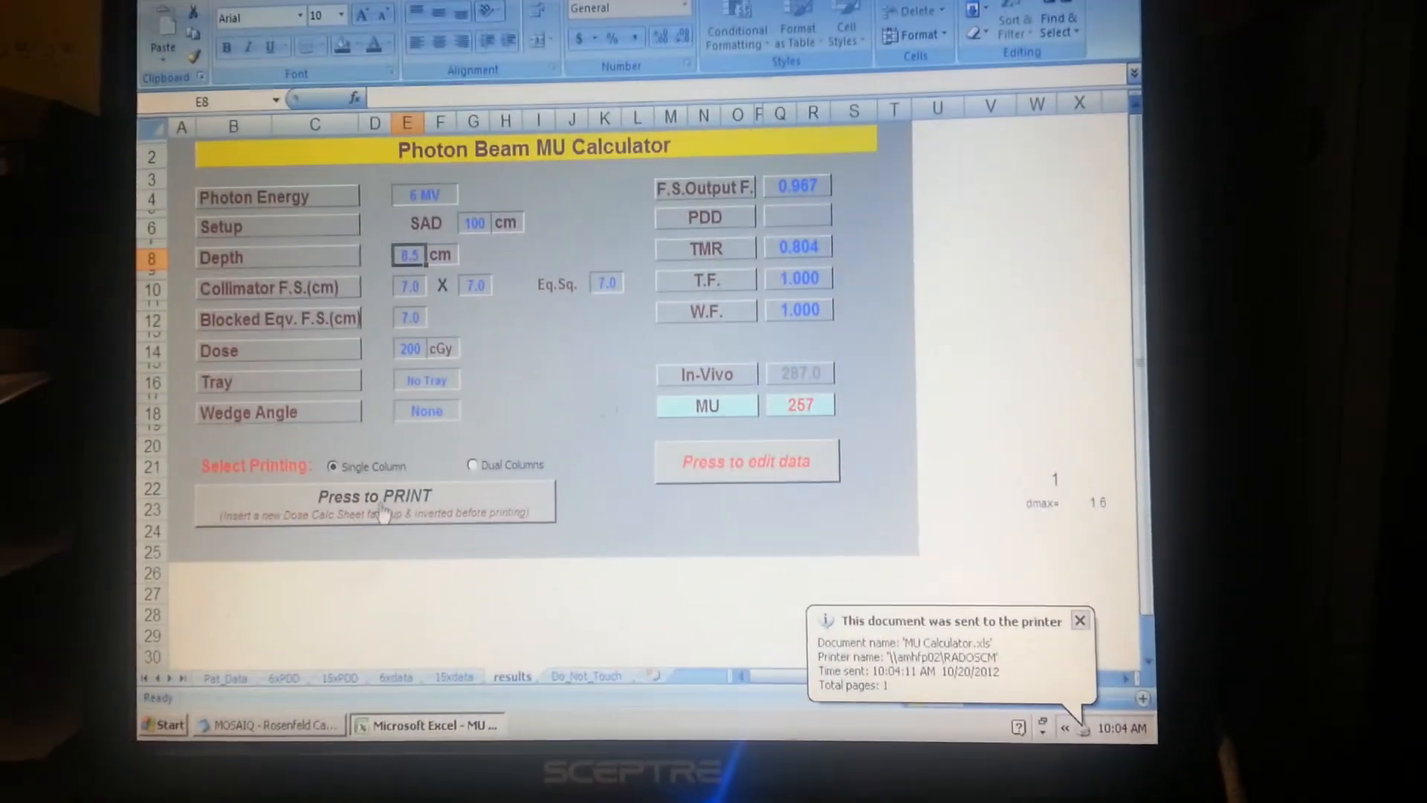